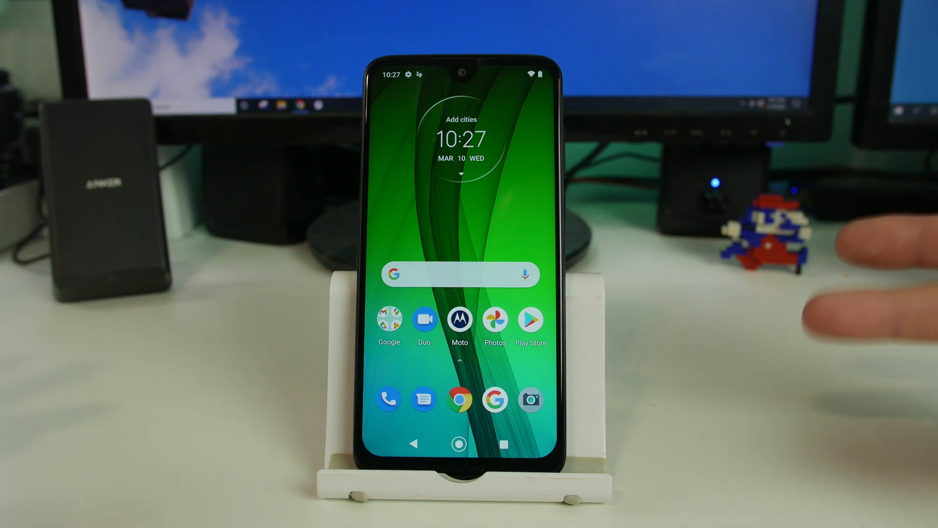
pyautogui.moveTo(868, 209)
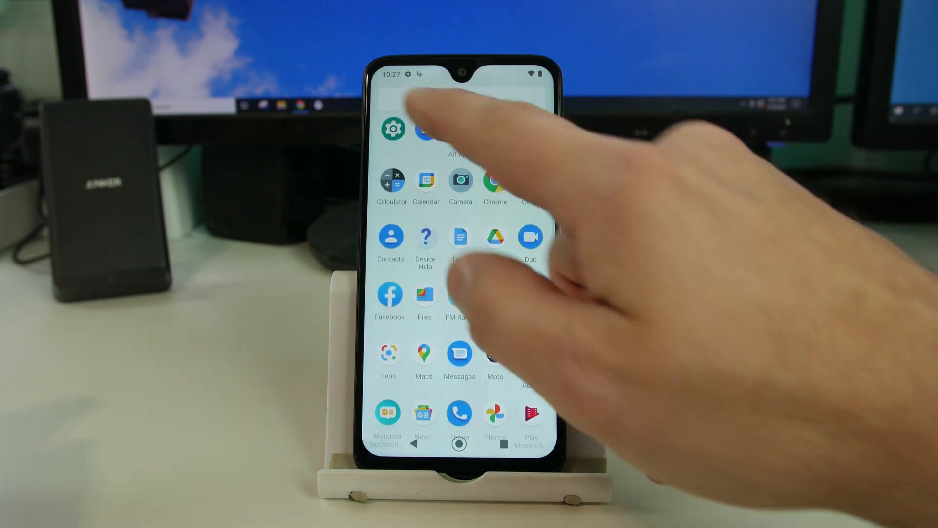
# Go from the home screen into Settings and the System section toward Reset options.
pyautogui.click(393, 129)
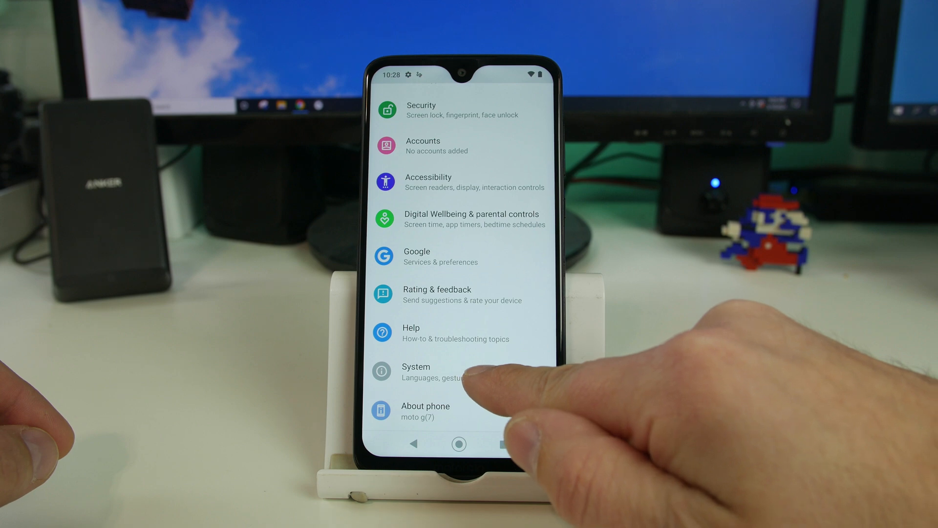
pyautogui.click(416, 372)
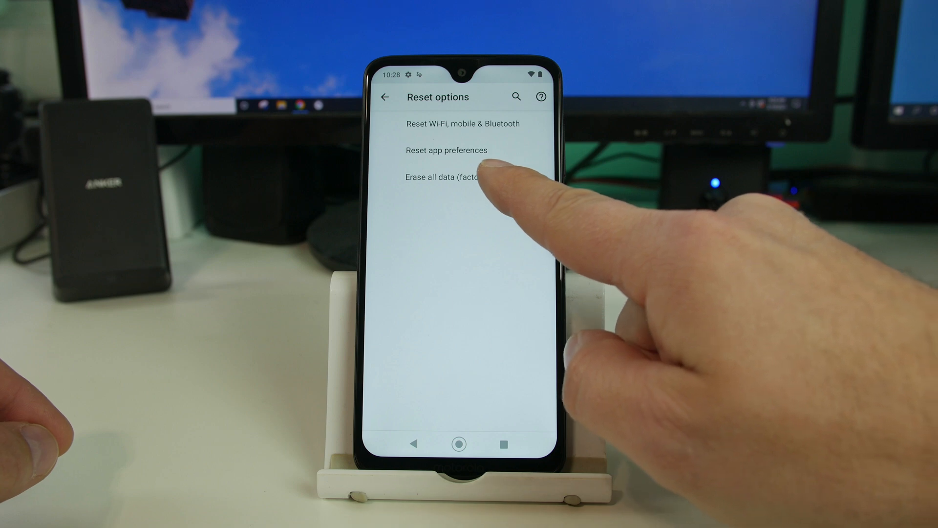
# View the Erase all data (factory reset) warning, then back out to the main Settings list.
pyautogui.click(458, 176)
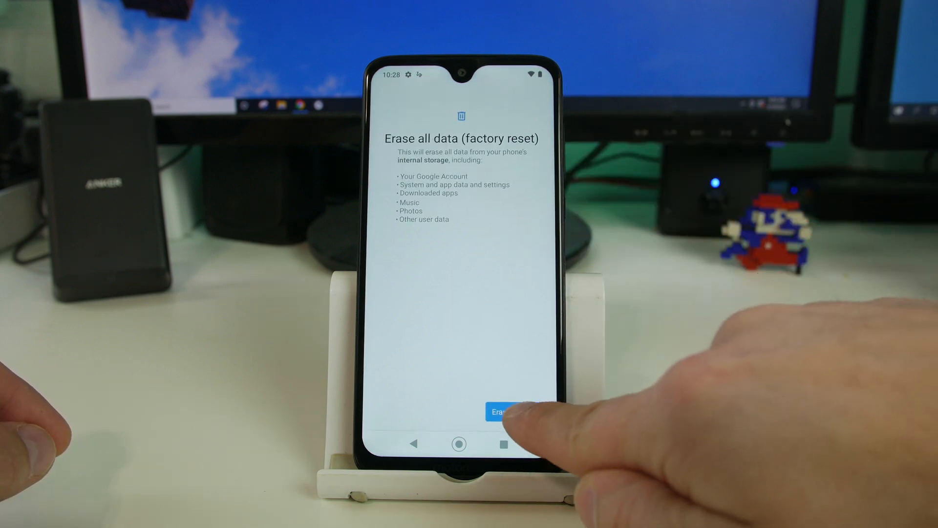
pyautogui.click(502, 412)
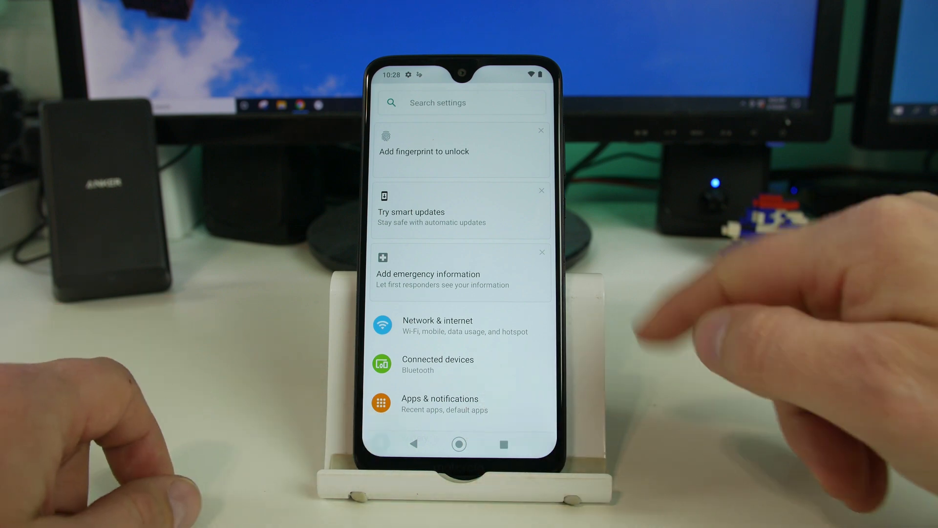
# Search settings for "fa" and choose Erase all data (factory reset) from Reset options.
pyautogui.click(461, 102)
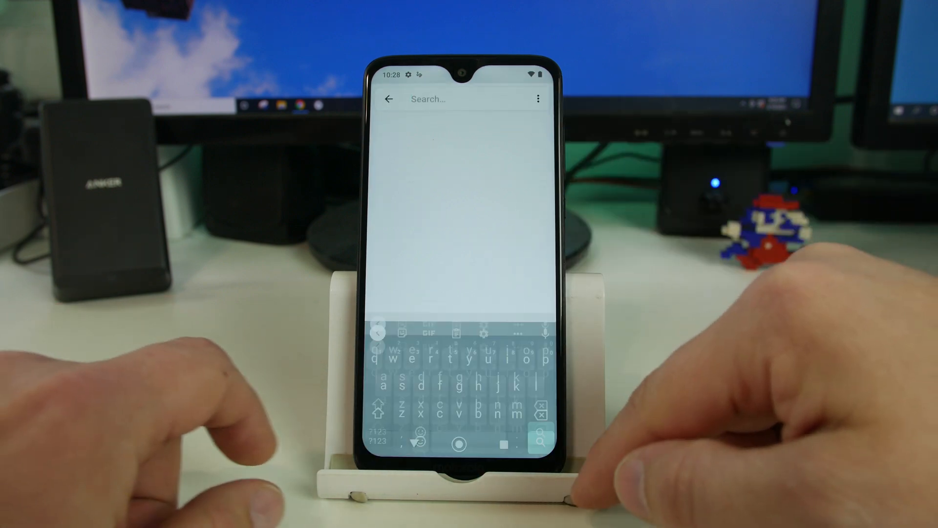
pyautogui.write('fa')
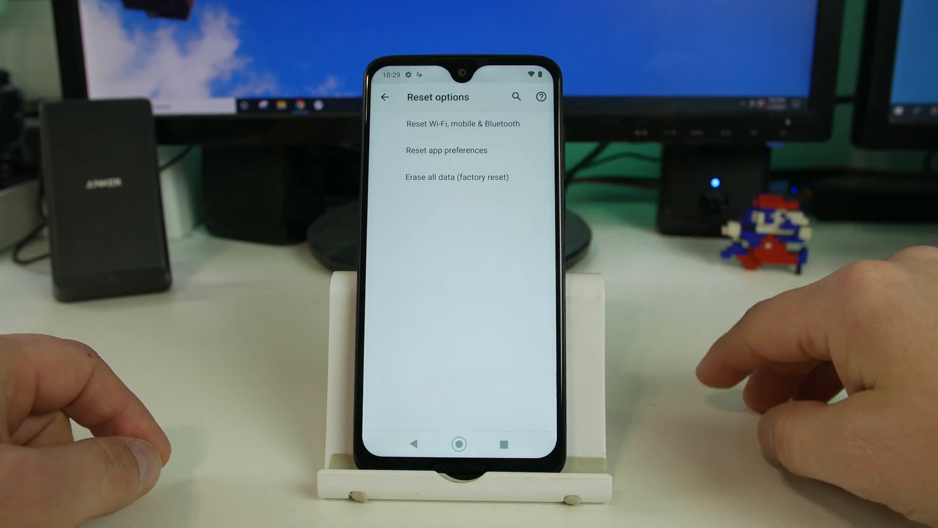
pyautogui.click(457, 177)
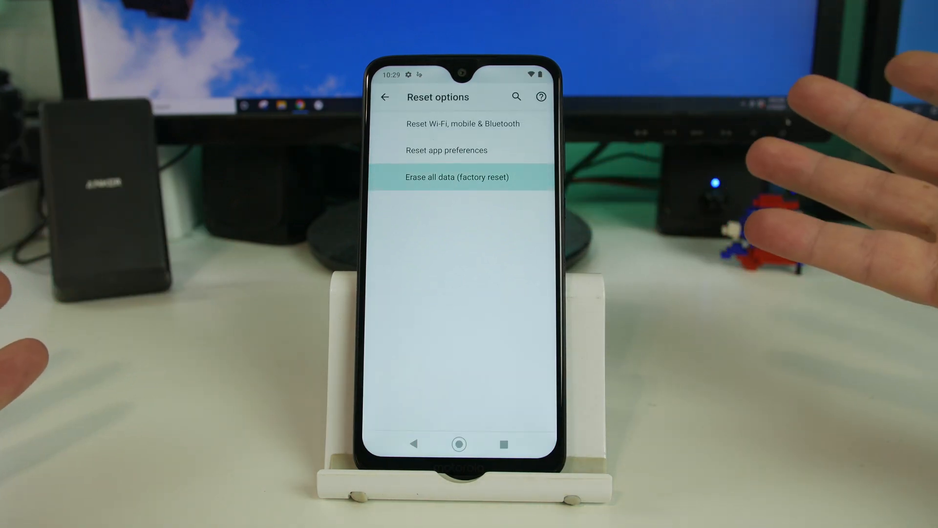